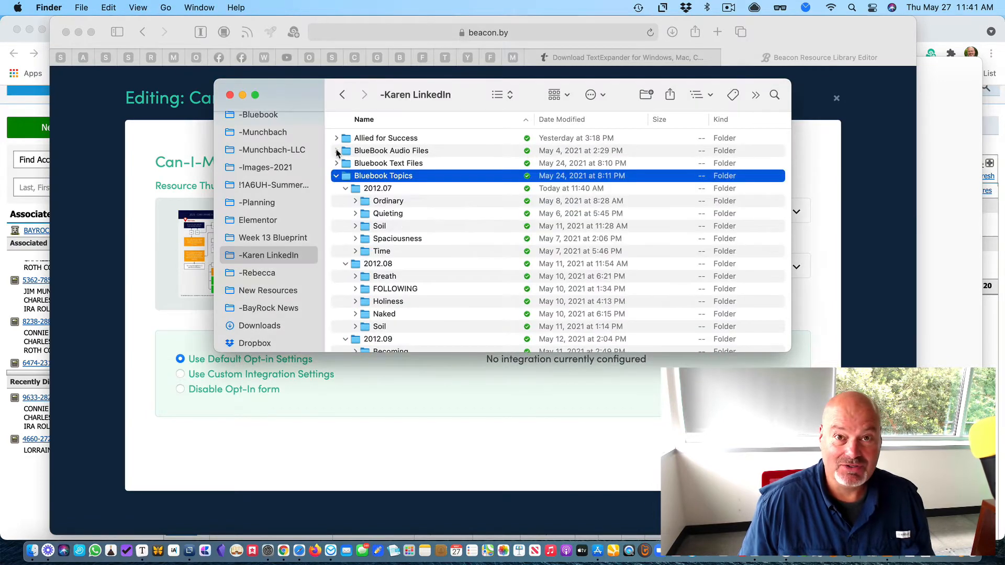
# Browse Bluebook Topics' month folders and the Ordinary day files, then fold Bluebook Topics back up.
pyautogui.click(336, 176)
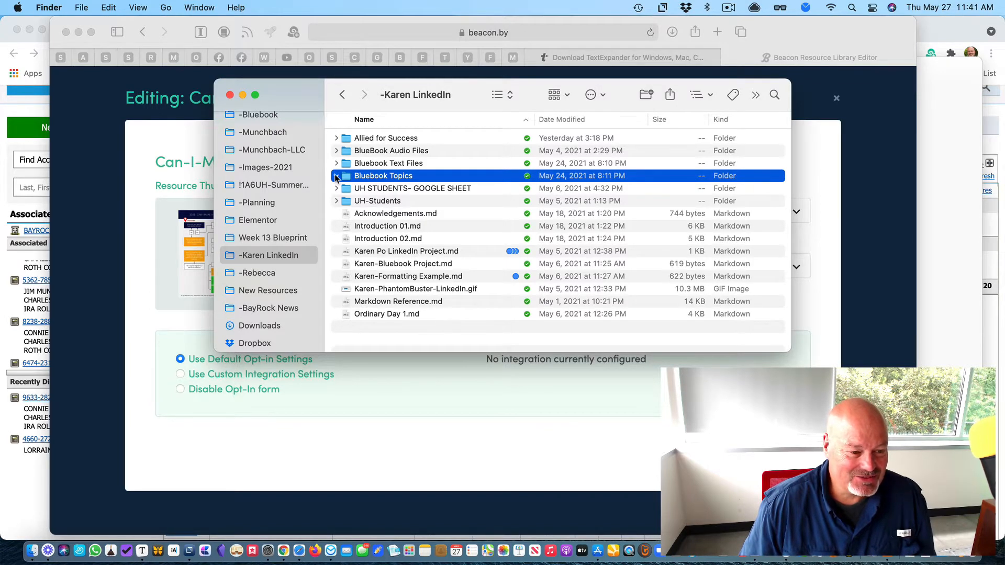
pyautogui.click(336, 176)
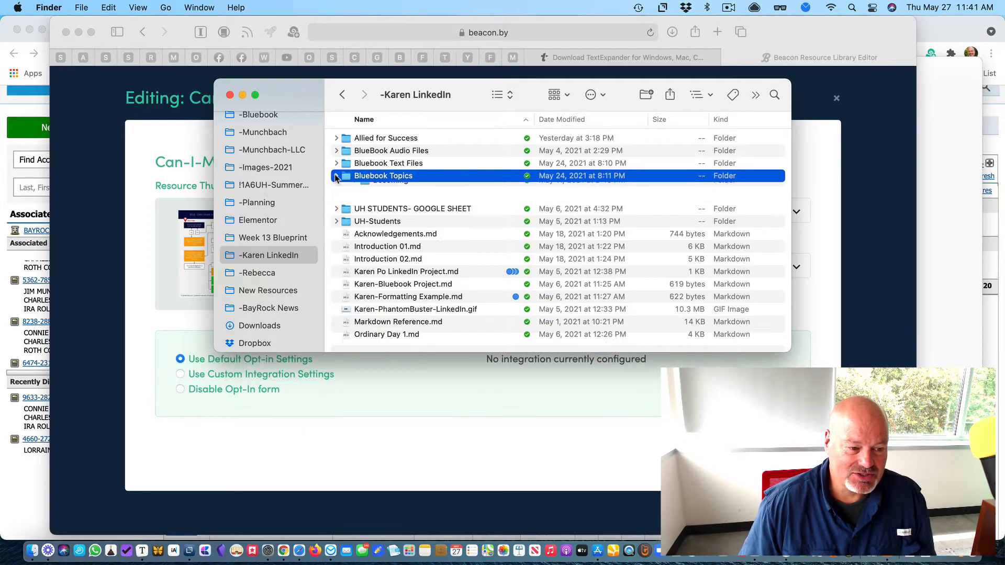
pyautogui.click(336, 176)
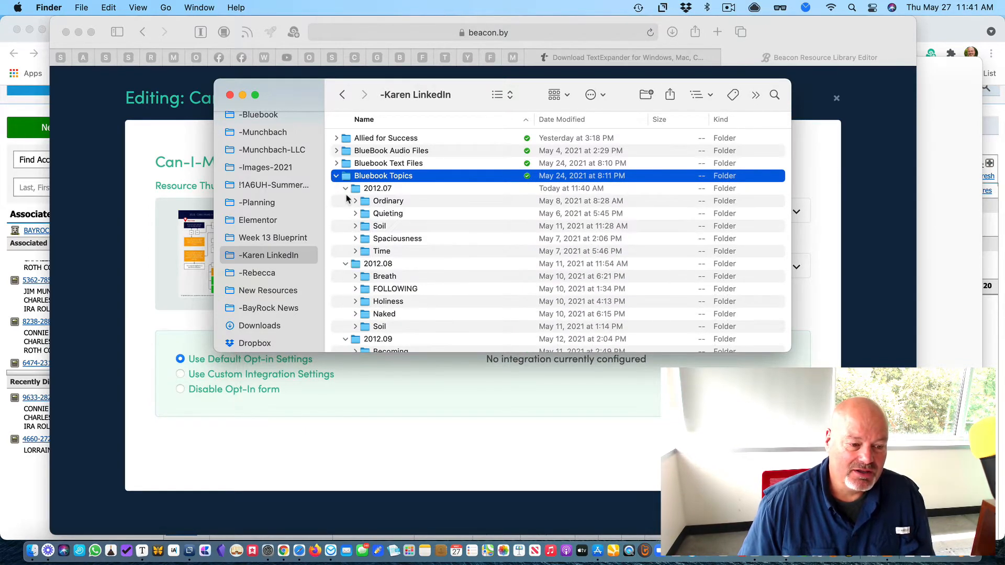
pyautogui.click(355, 201)
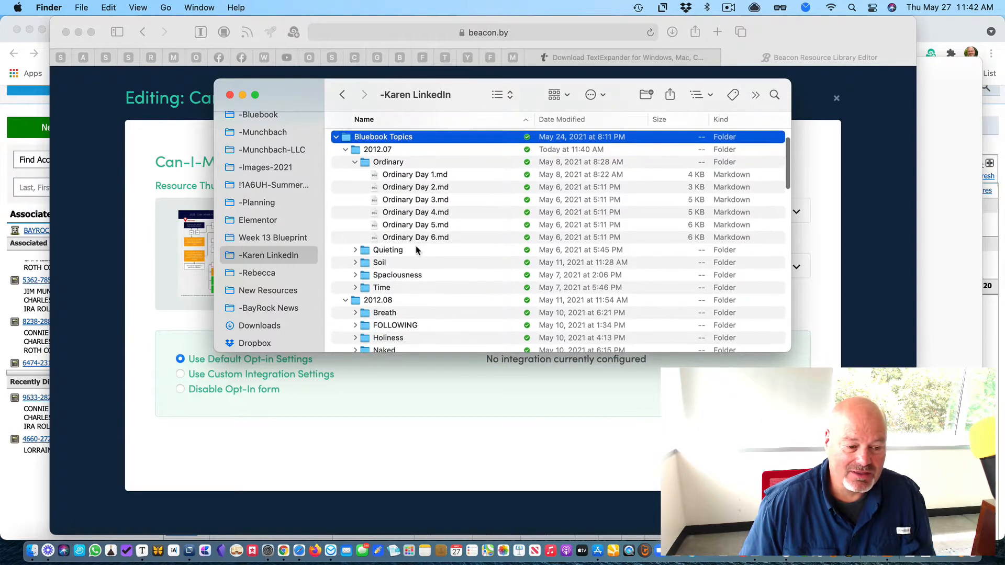
pyautogui.click(355, 249)
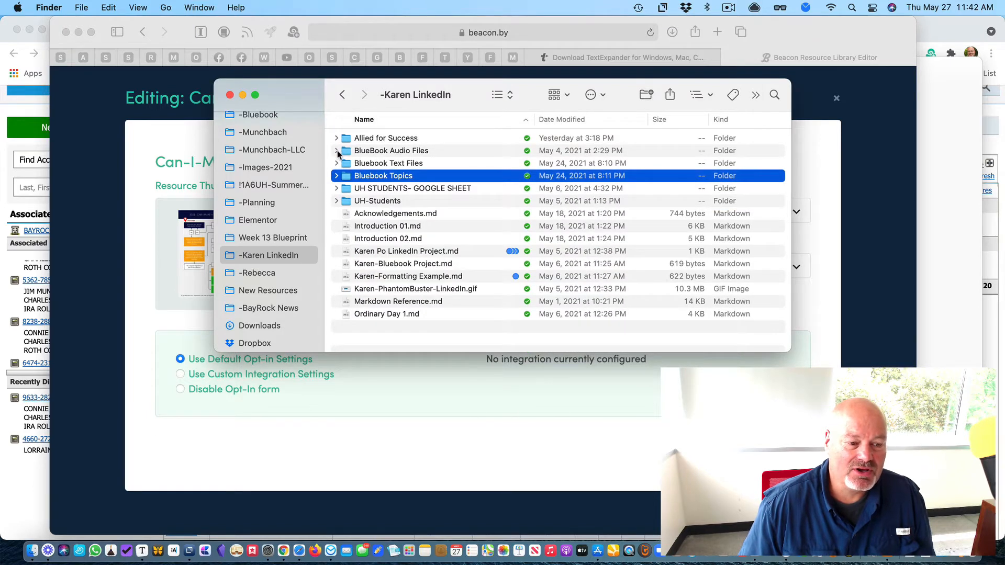
# Select the seven Chosen_by_God MP3s in BlueBook Audio Files, Day_Five through Day_Two, and copy them.
pyautogui.click(336, 151)
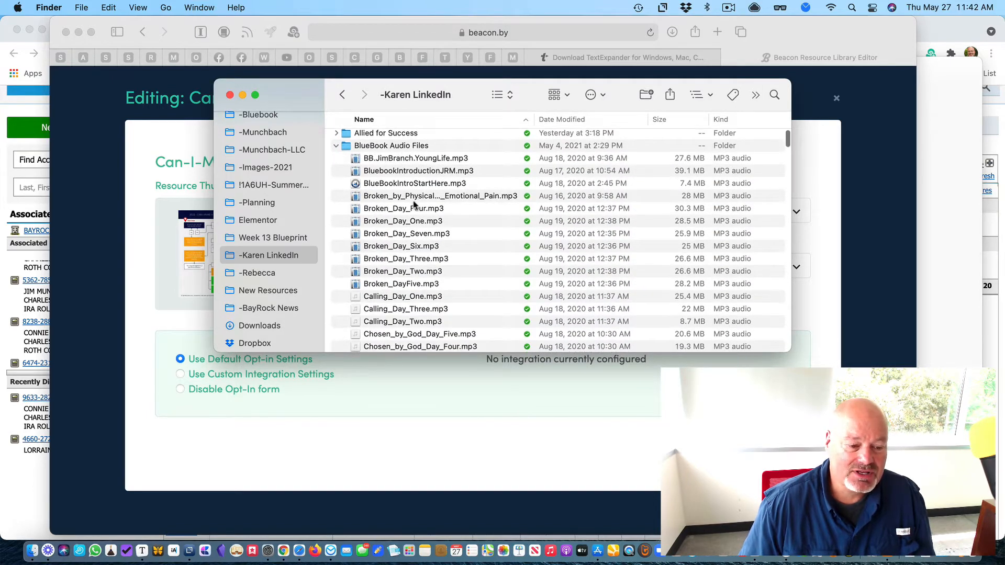
pyautogui.scroll(-3)
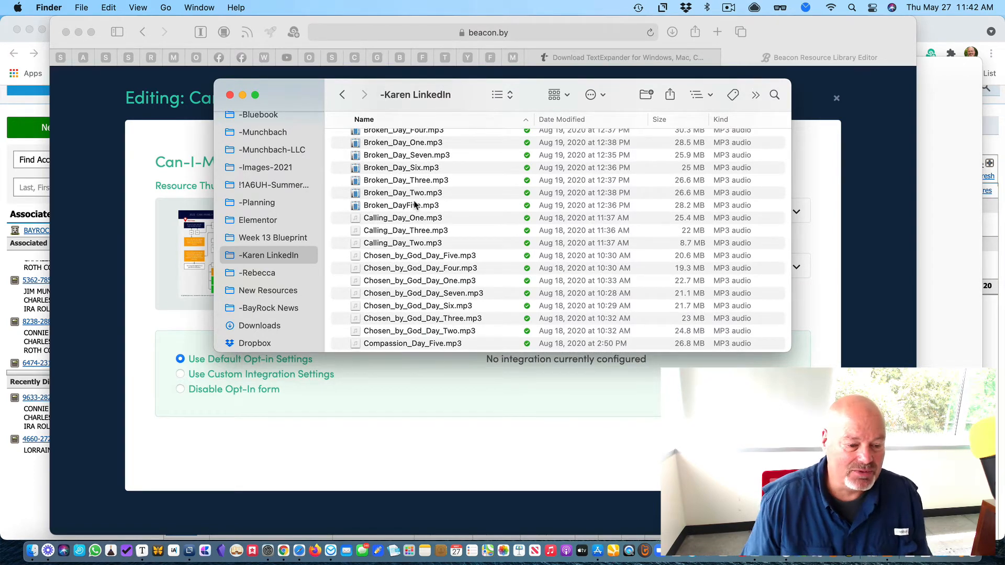
pyautogui.click(420, 255)
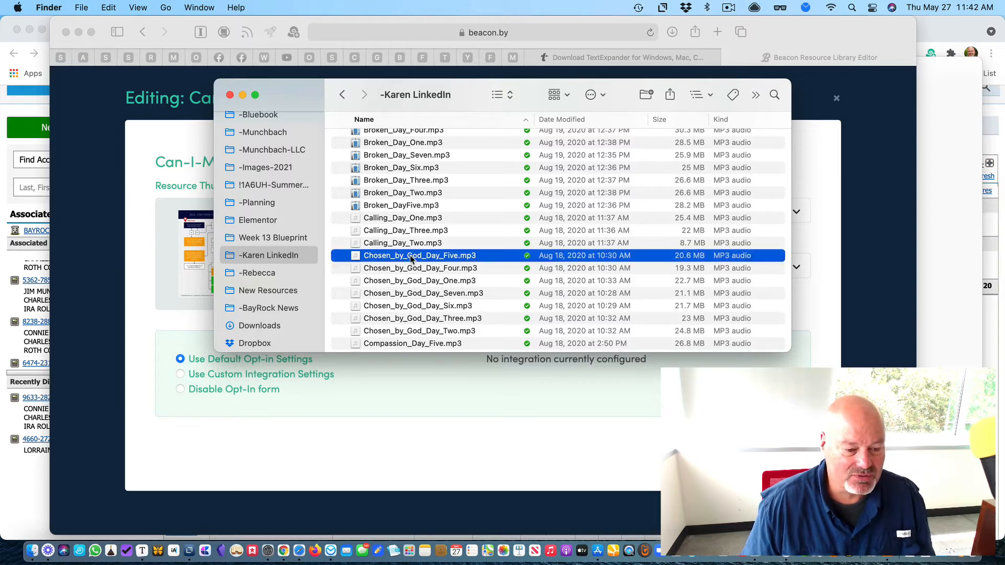
pyautogui.scroll(-3)
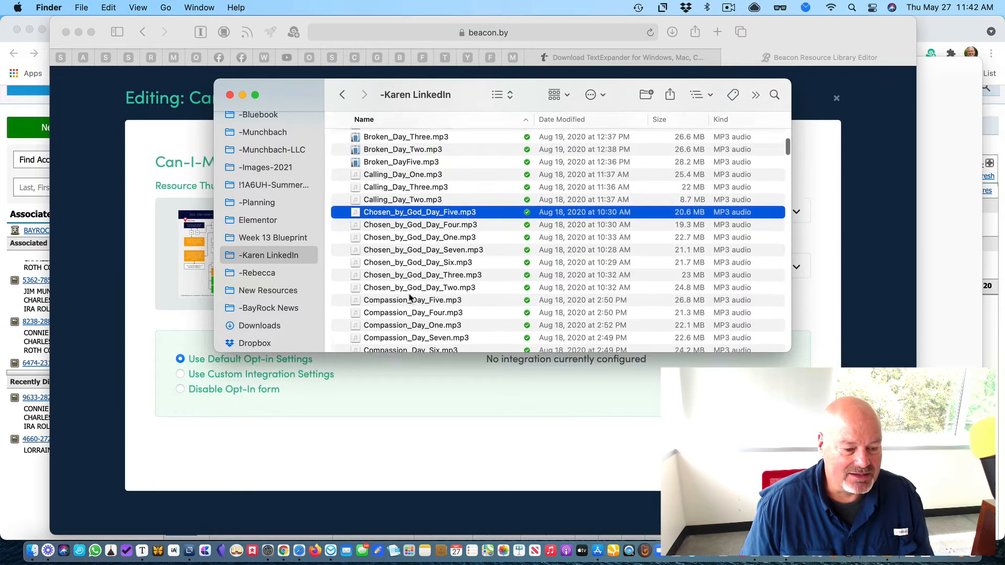
pyautogui.click(419, 281)
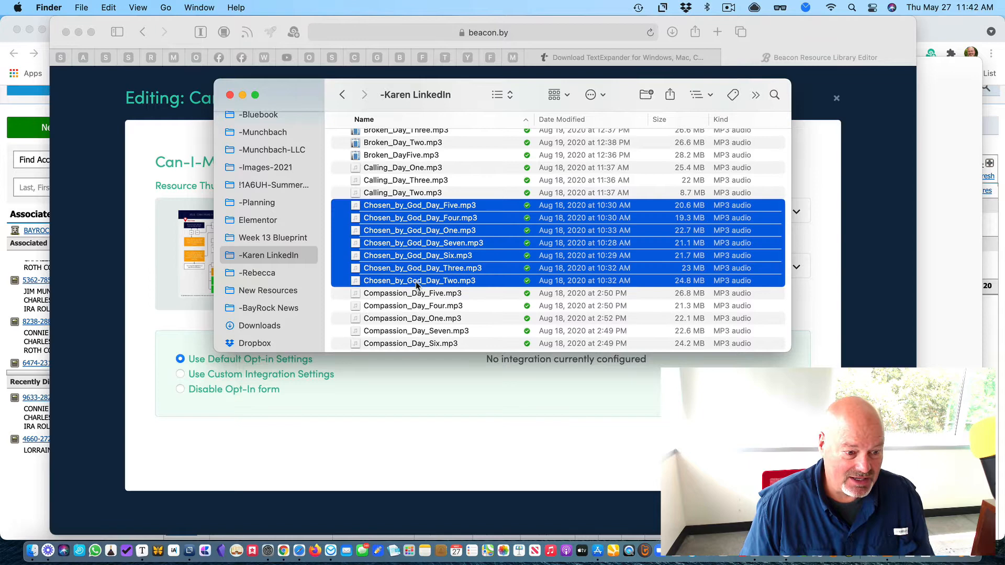
pyautogui.click(108, 7)
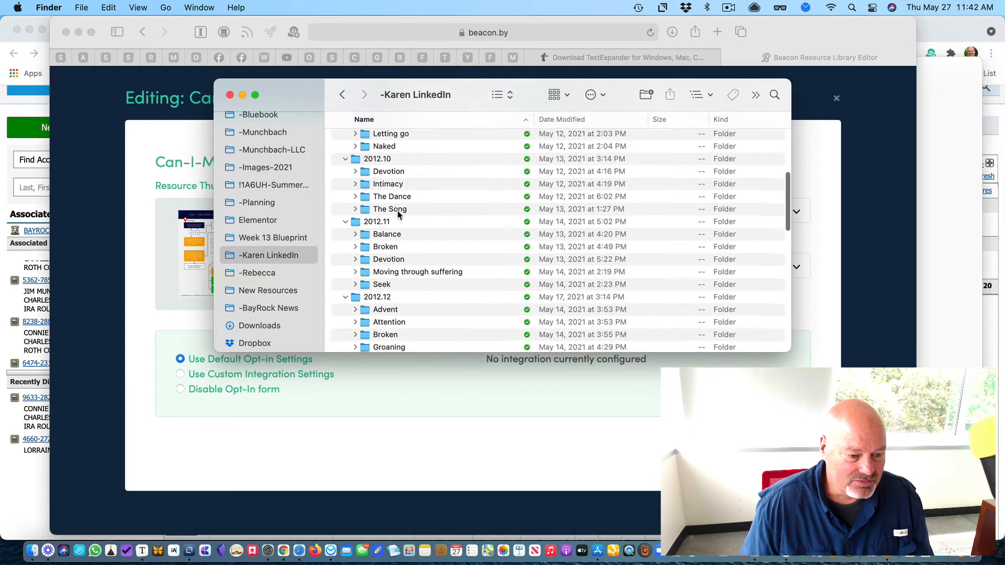
# Collapse Questions and expand the 2013.08 month folder to show its topic folders.
pyautogui.scroll(-3)
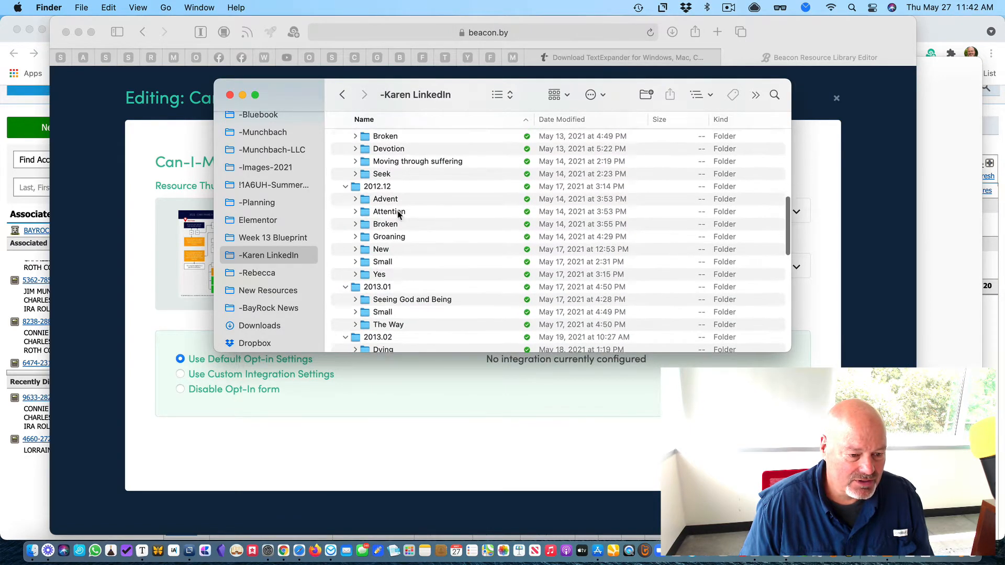
pyautogui.scroll(-3)
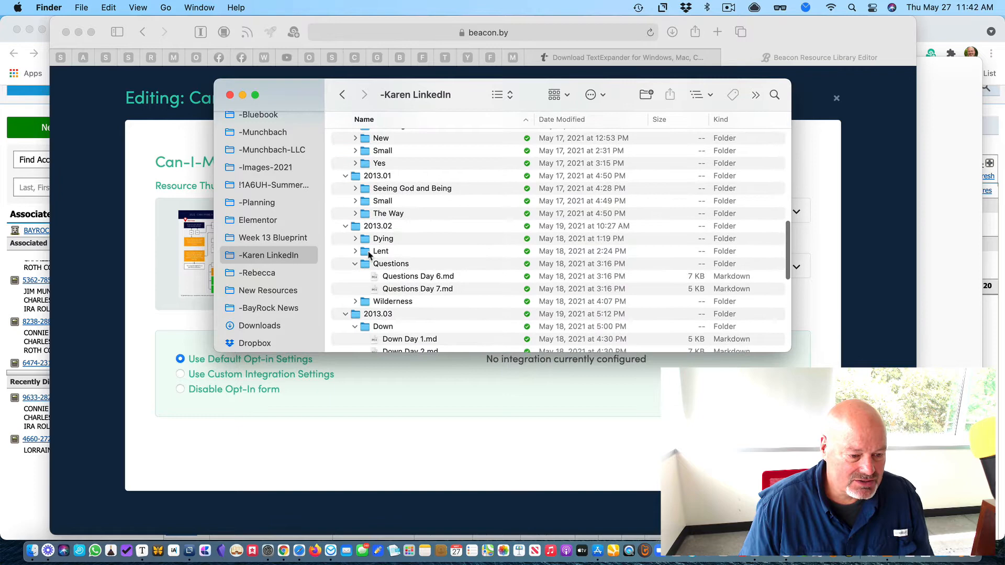
pyautogui.click(355, 264)
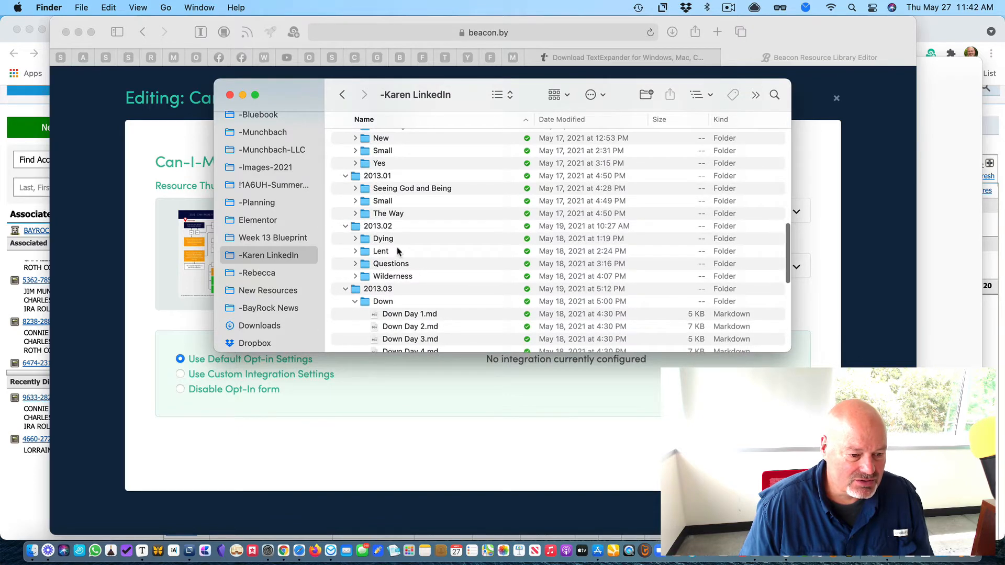
pyautogui.scroll(-3)
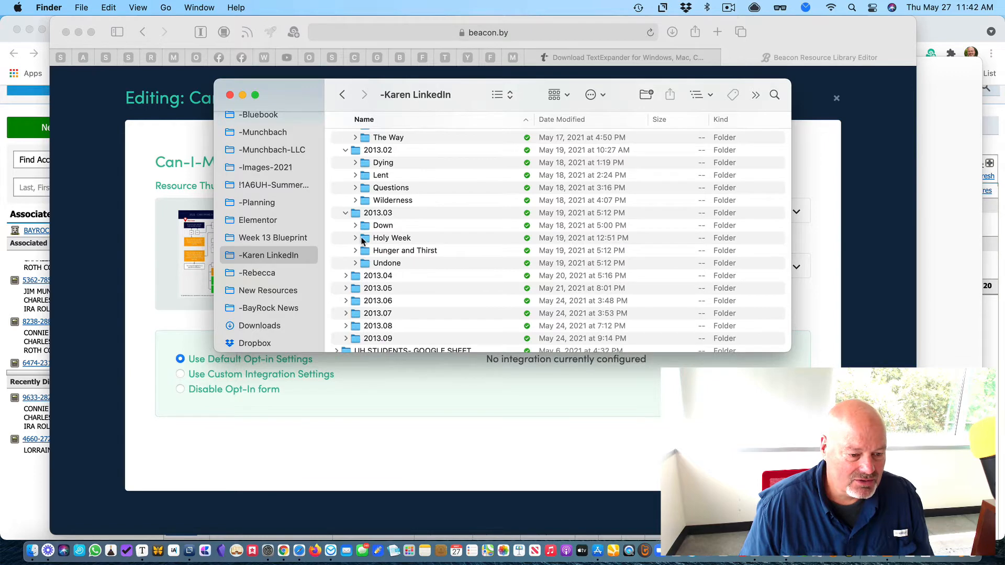
pyautogui.scroll(-3)
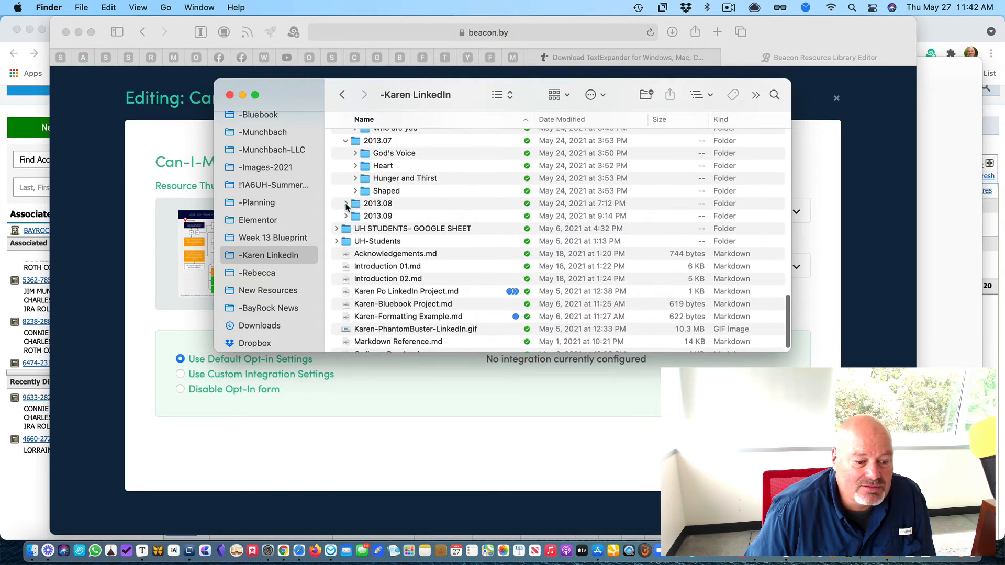
pyautogui.click(346, 203)
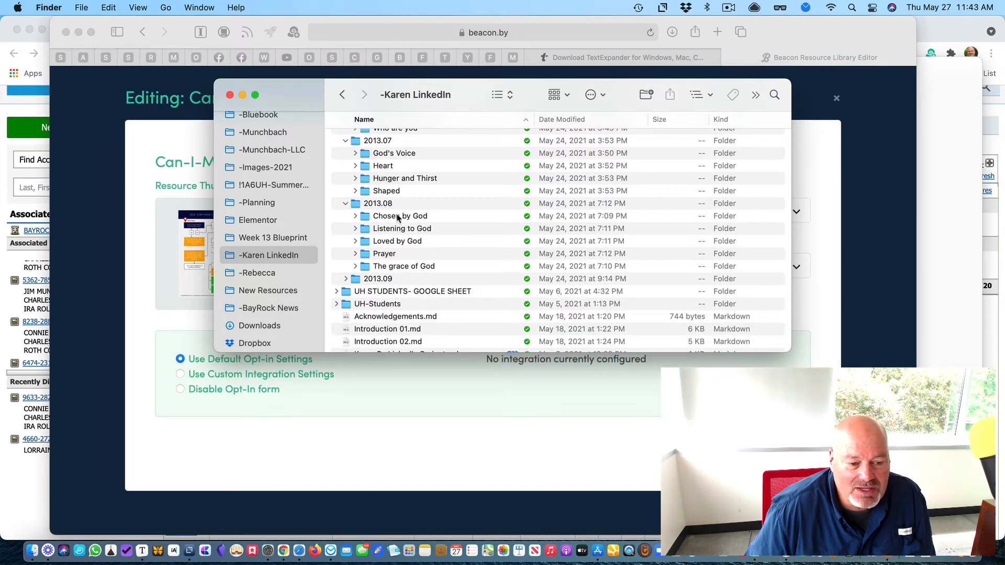
# Open the Chosen by God folder and paste the seven copied MP3s beside the day Markdown files.
pyautogui.doubleClick(398, 216)
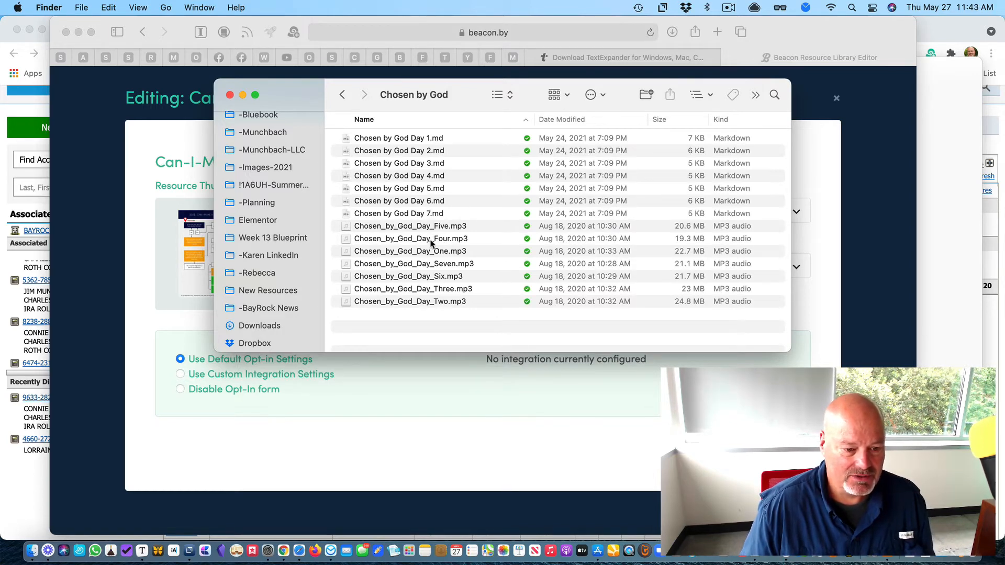
pyautogui.moveTo(450, 305)
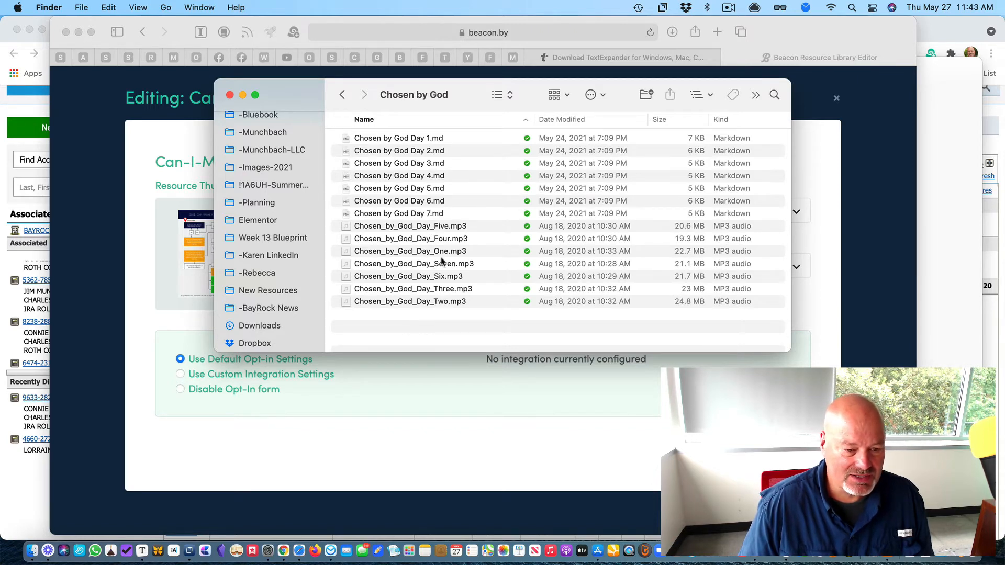
# Rename Chosen_by_God_Day_One.mp3 to Chosen_by_God_Day_1.mp3 and return to -Karen LinkedIn.
pyautogui.rightClick(410, 250)
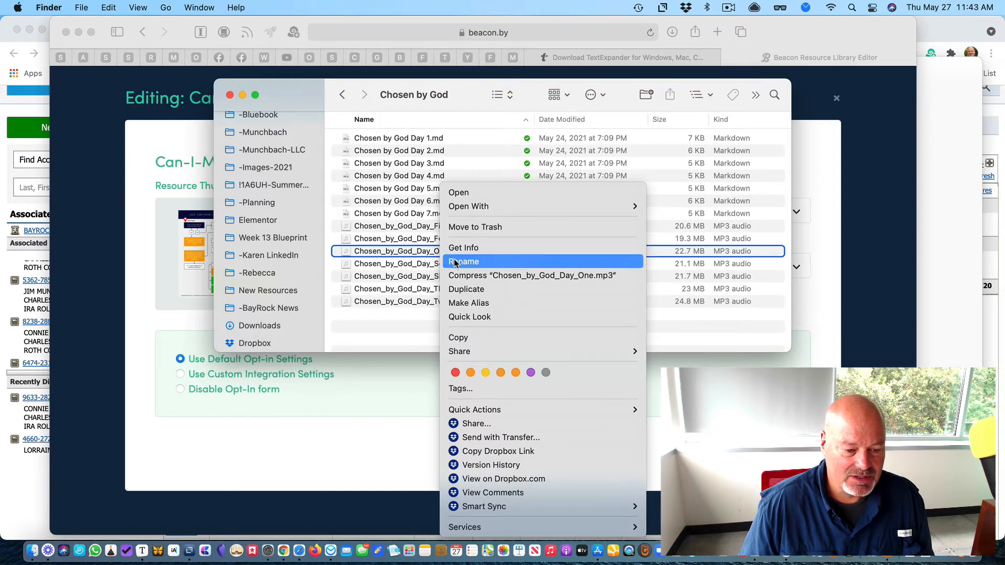
pyautogui.click(463, 262)
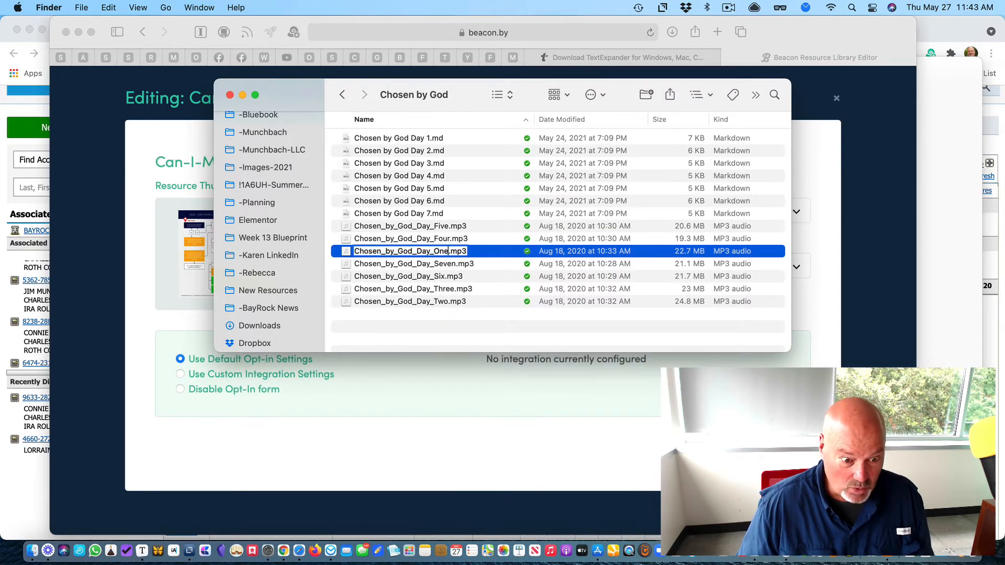
pyautogui.press('delete')
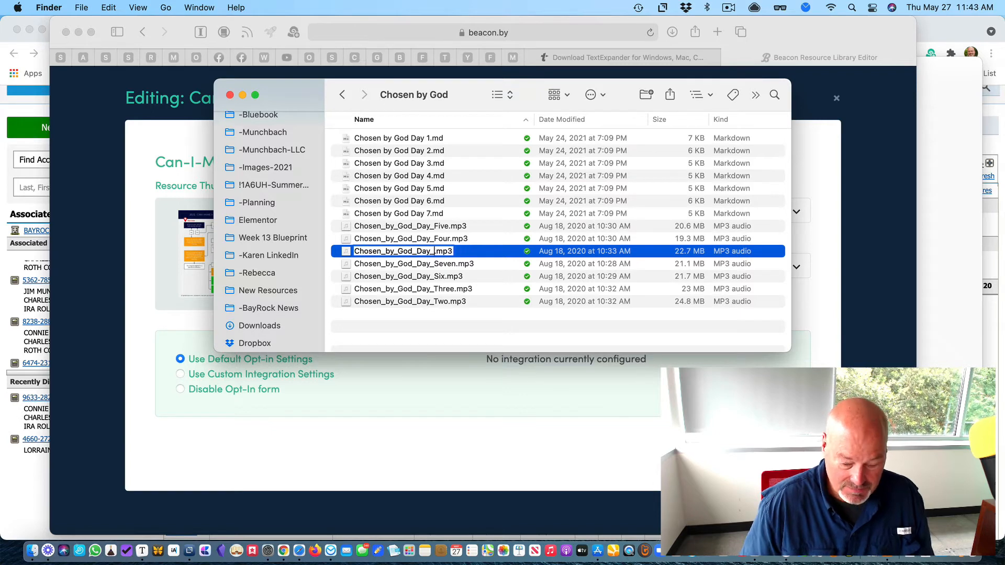
pyautogui.write('1')
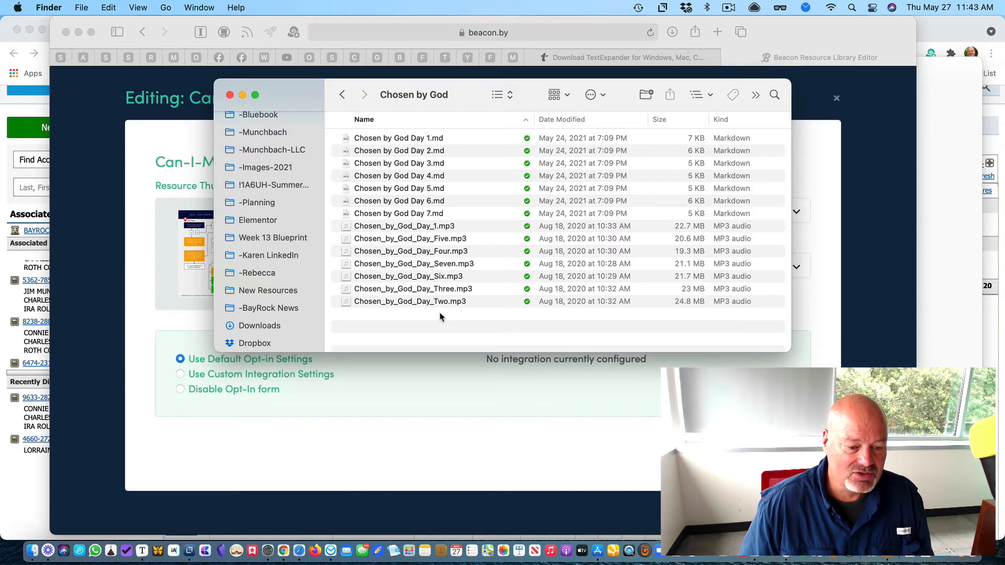
pyautogui.moveTo(409, 310)
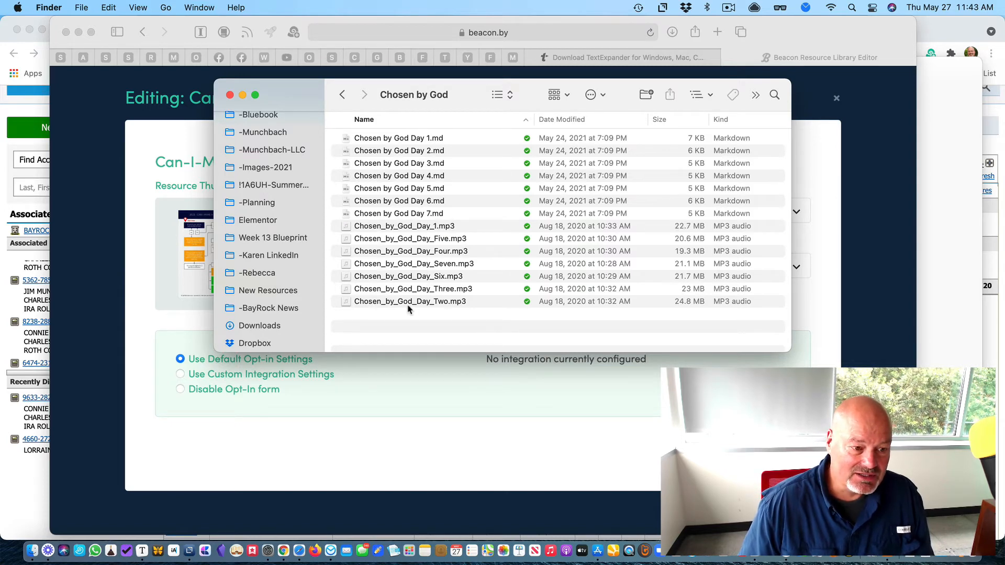
pyautogui.click(269, 255)
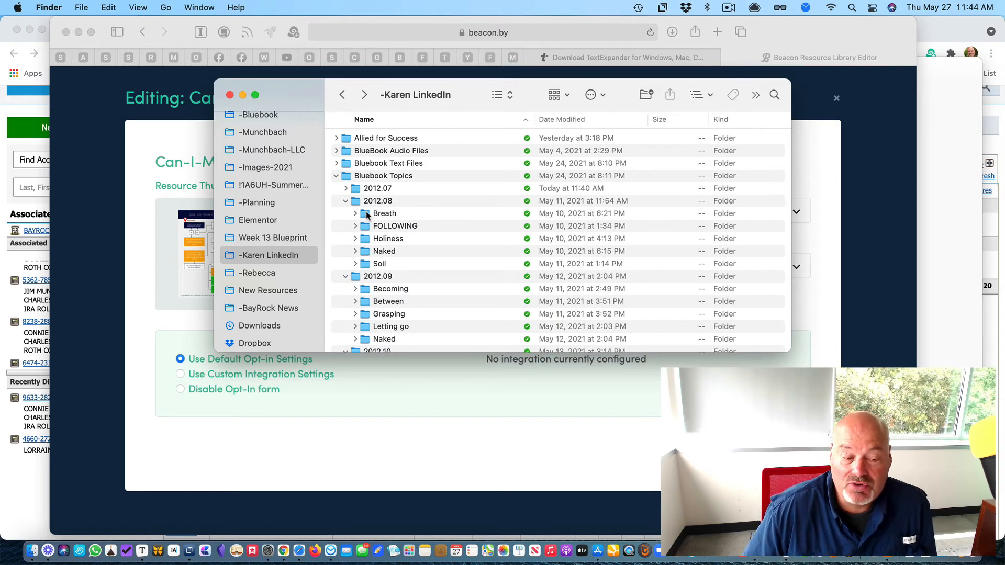
# Select all seven Chosen by God MP3s in BlueBook Audio Files, Day_Five through Day_Two.
pyautogui.click(336, 149)
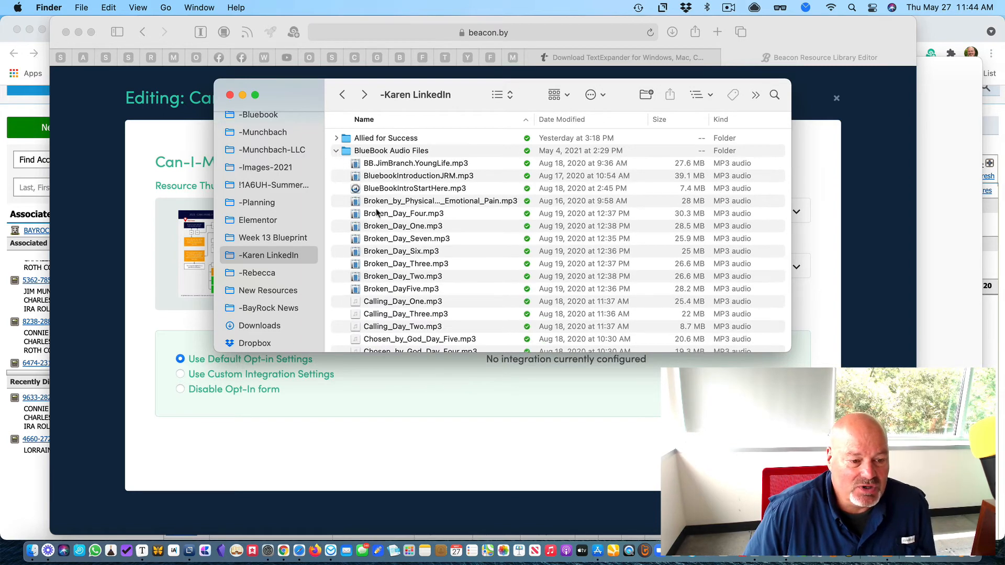
pyautogui.scroll(-3)
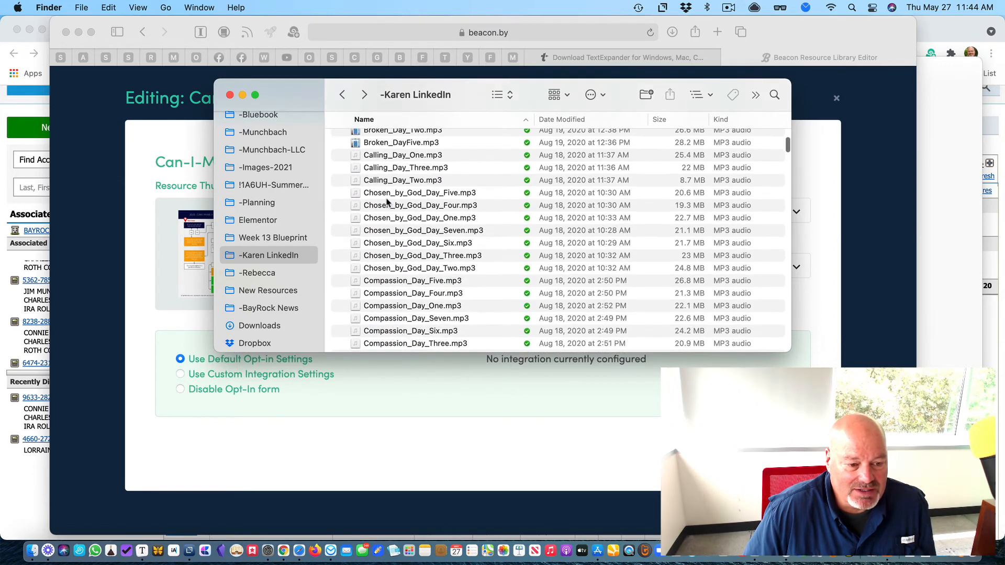
pyautogui.click(420, 193)
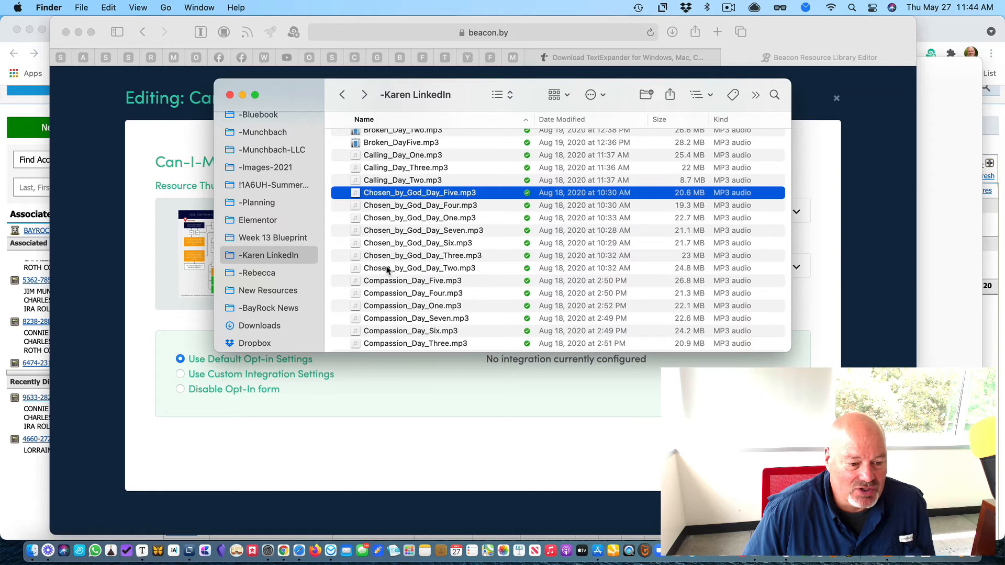
pyautogui.click(420, 267)
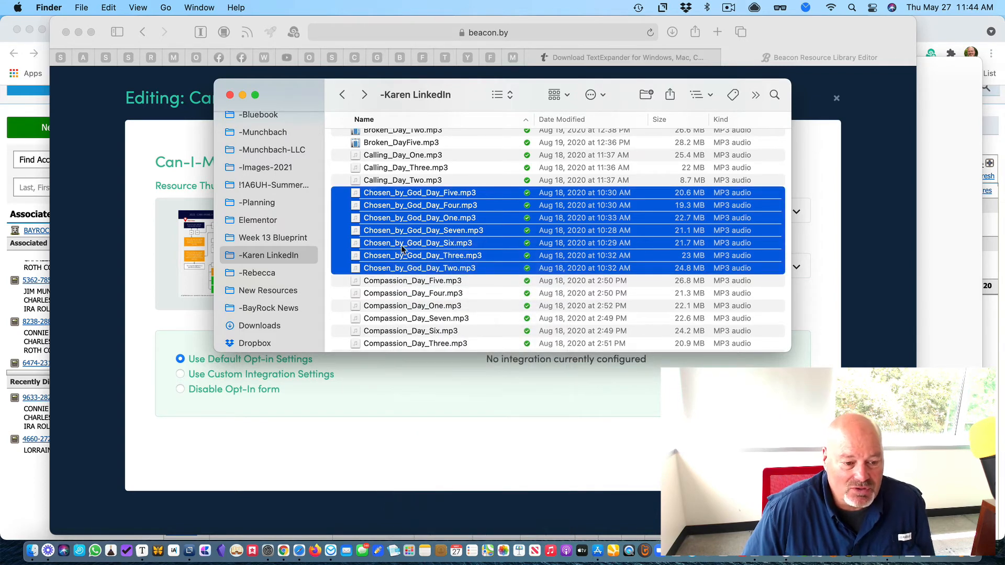
pyautogui.moveTo(406, 292)
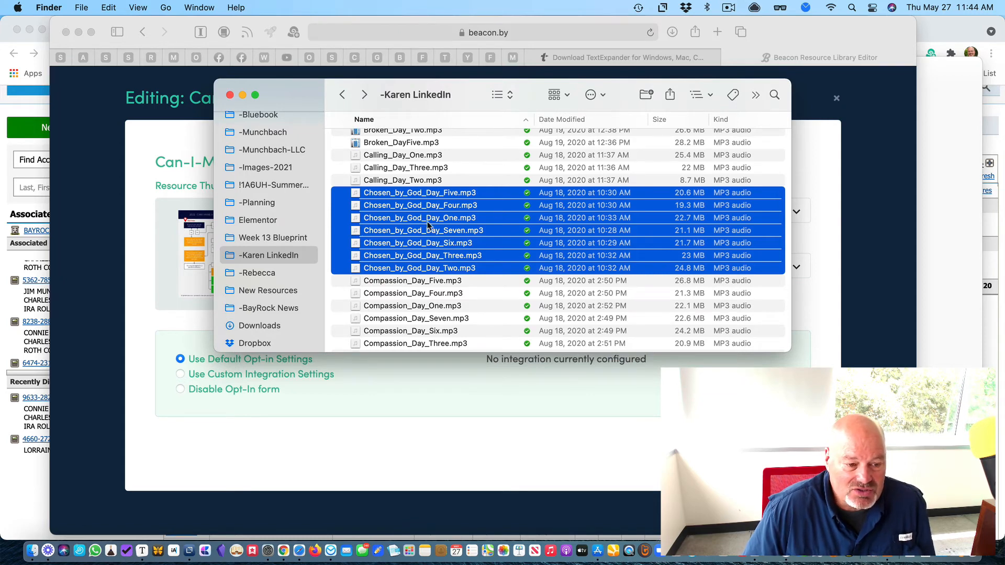
# Open the -Rebecca folder from the sidebar.
pyautogui.scroll(-3)
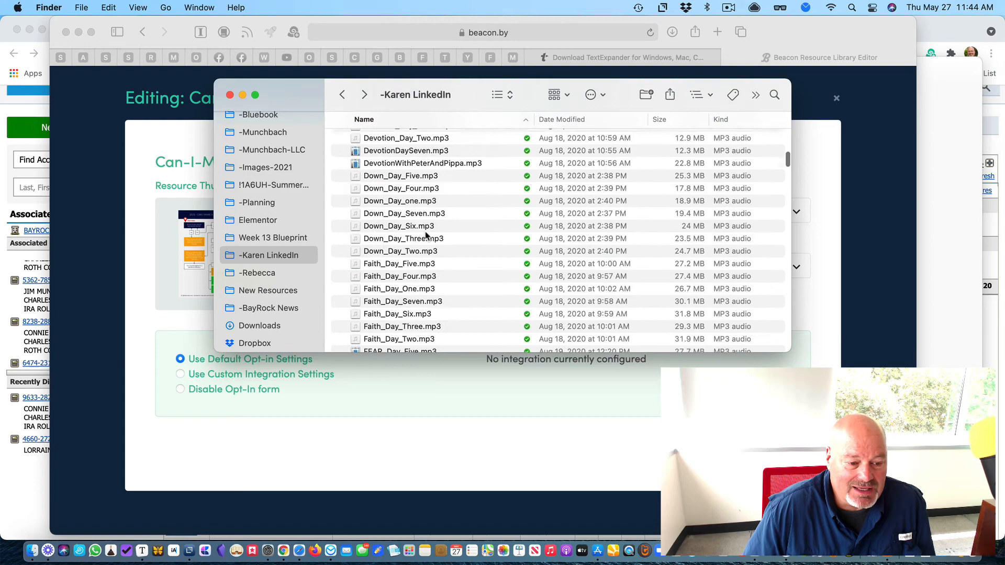
pyautogui.scroll(-3)
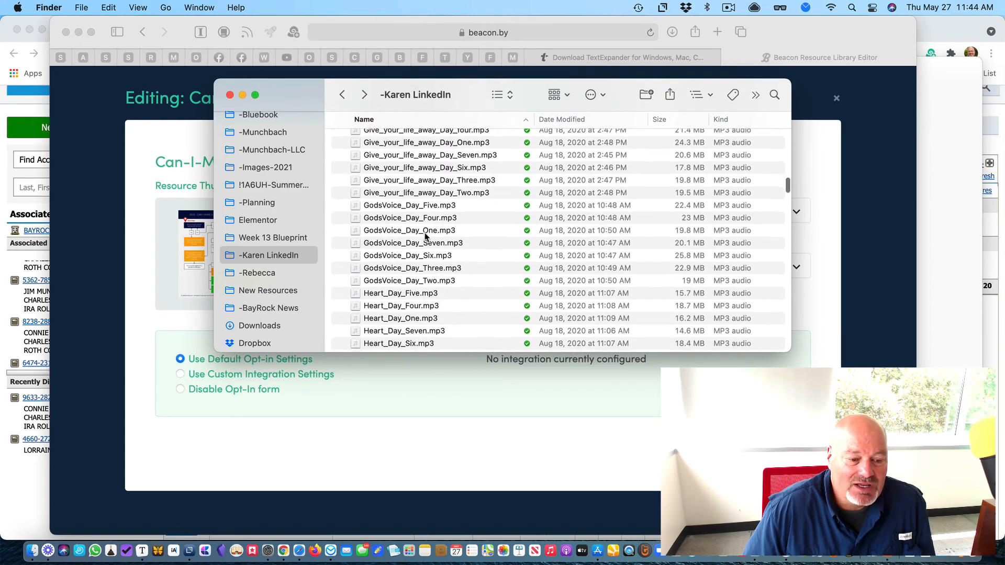
pyautogui.scroll(-3)
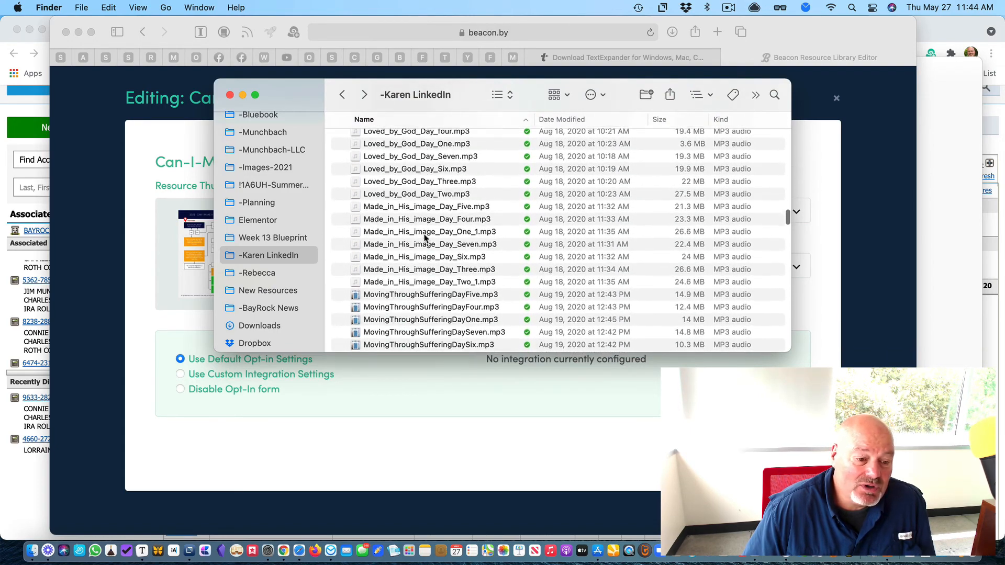
pyautogui.click(256, 272)
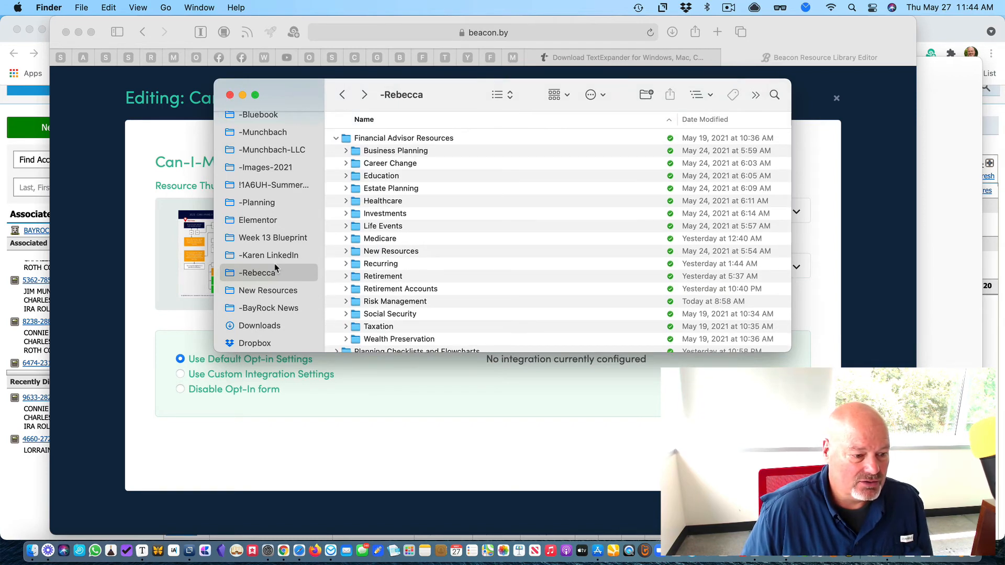
# Return to -Karen LinkedIn and expand Bluebook Topics to its 2012 month folders.
pyautogui.click(269, 256)
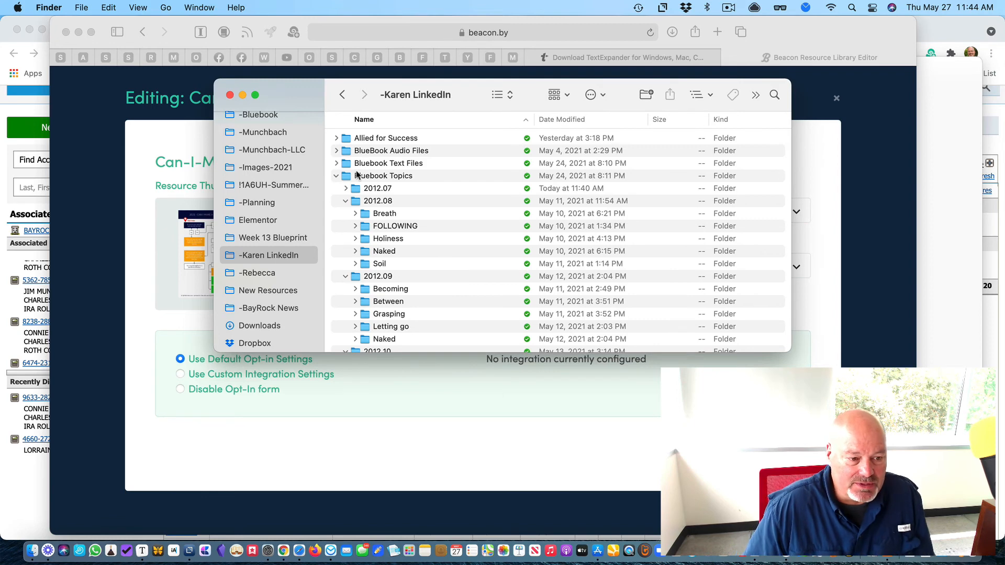
pyautogui.click(336, 176)
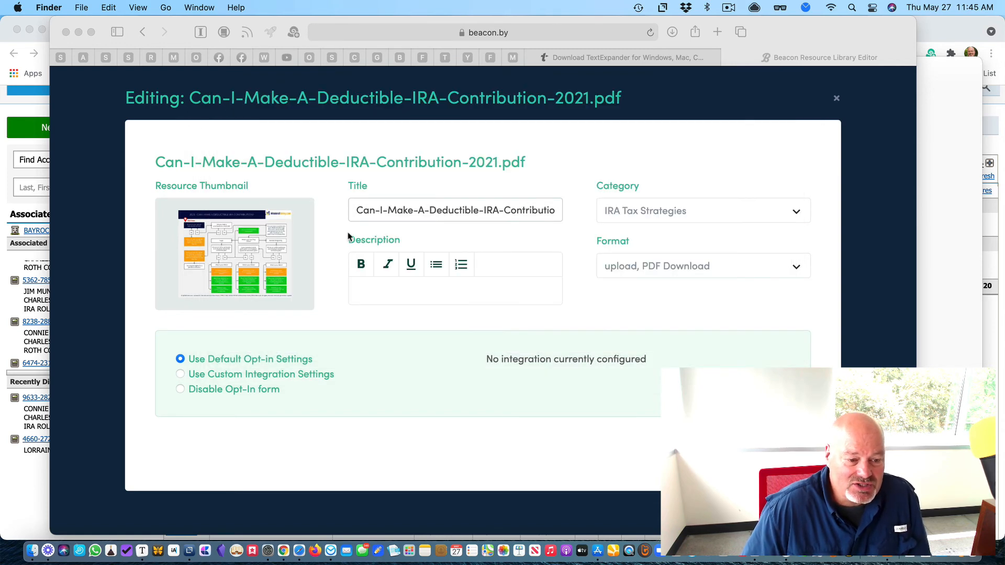
pyautogui.moveTo(471, 253)
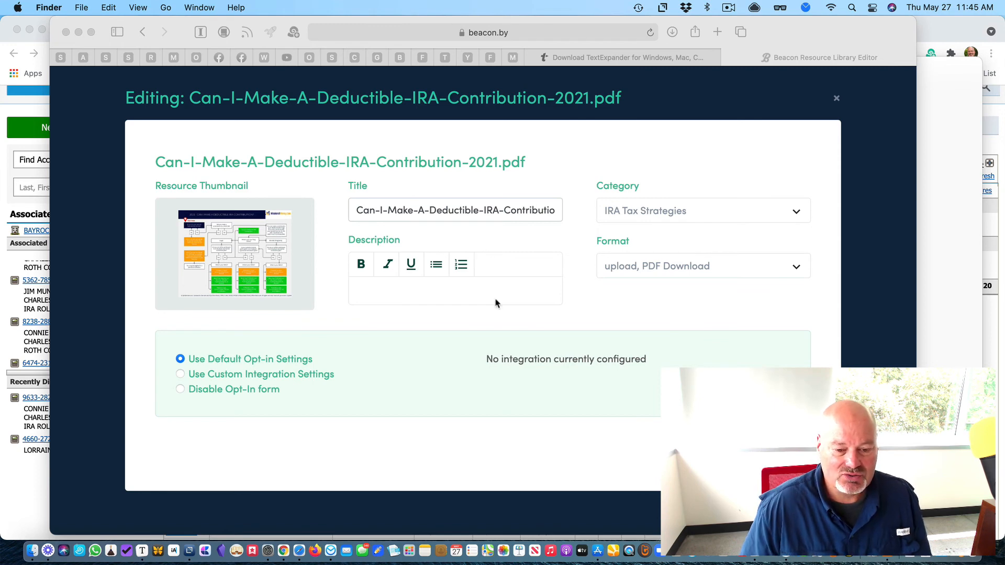
pyautogui.moveTo(506, 297)
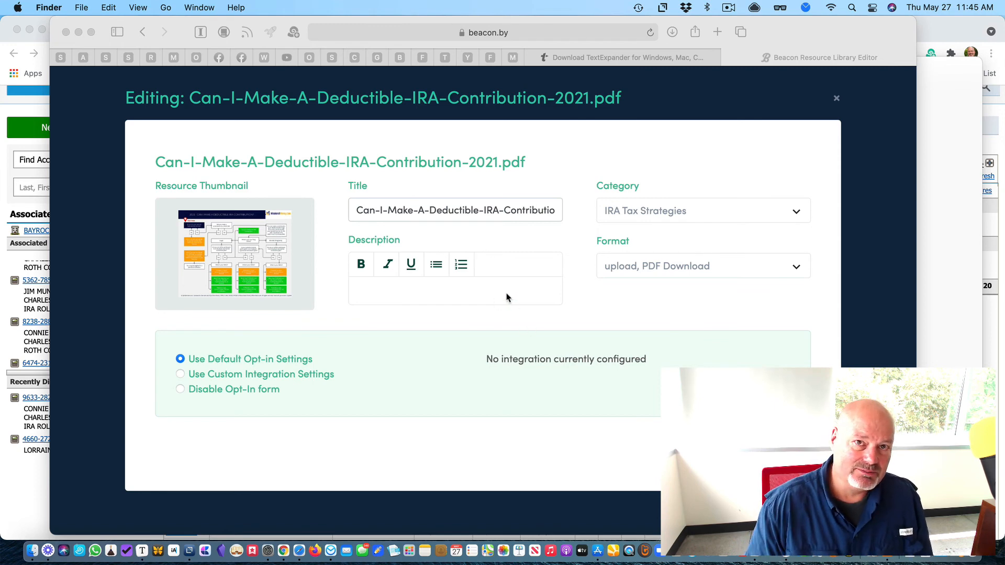